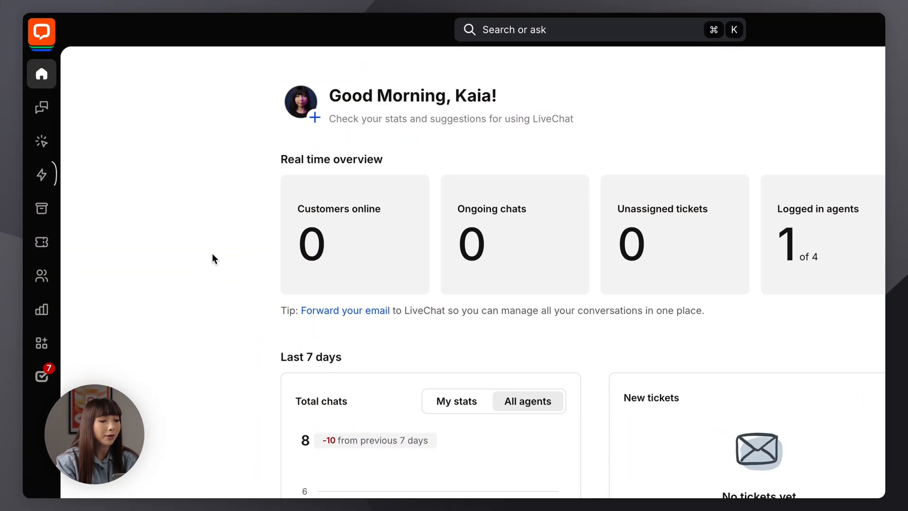
Start a new chatbot from Automate > Chatbots and expand its Skills section.
{"action": "left_click", "coordinate": [41, 174]}
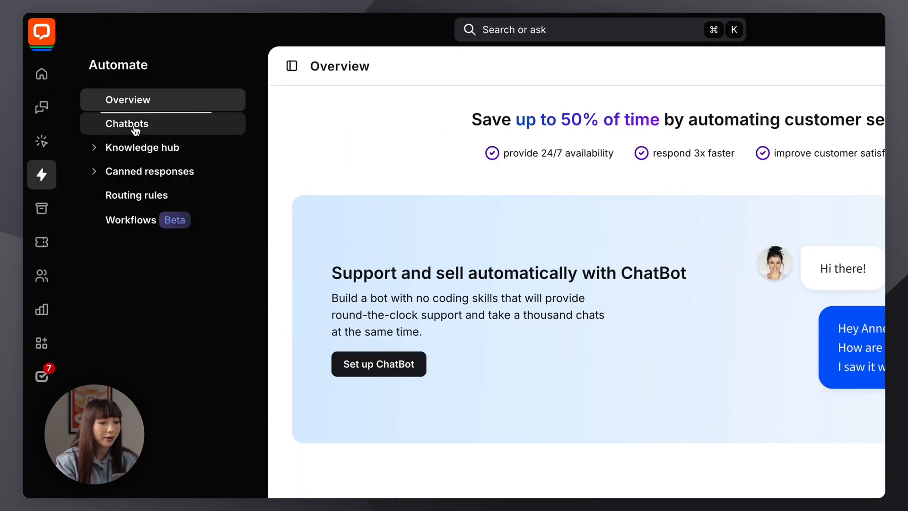
{"action": "left_click", "coordinate": [126, 123]}
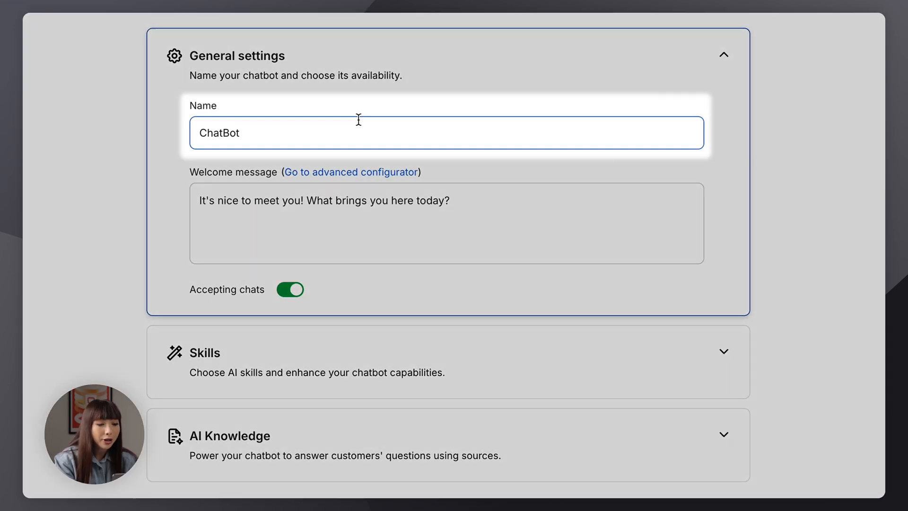
{"action": "left_click", "coordinate": [447, 223]}
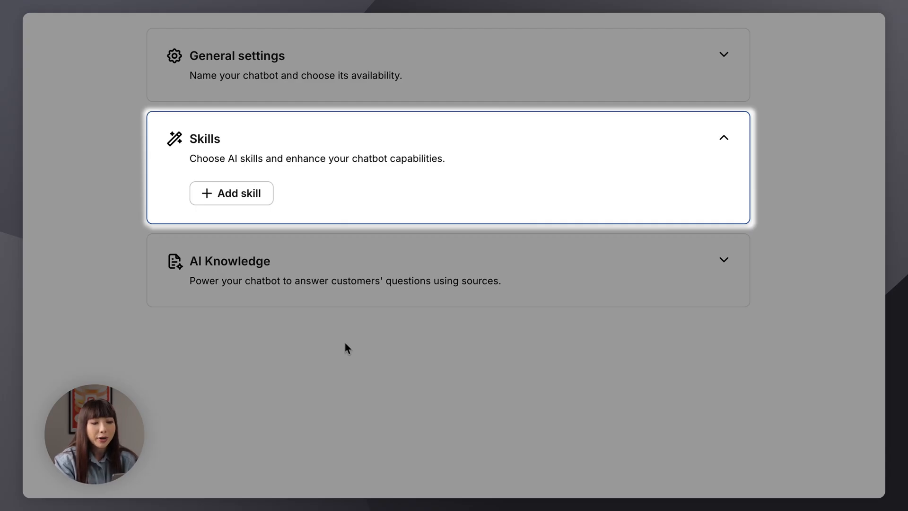
{"action": "mouse_move", "coordinate": [307, 197]}
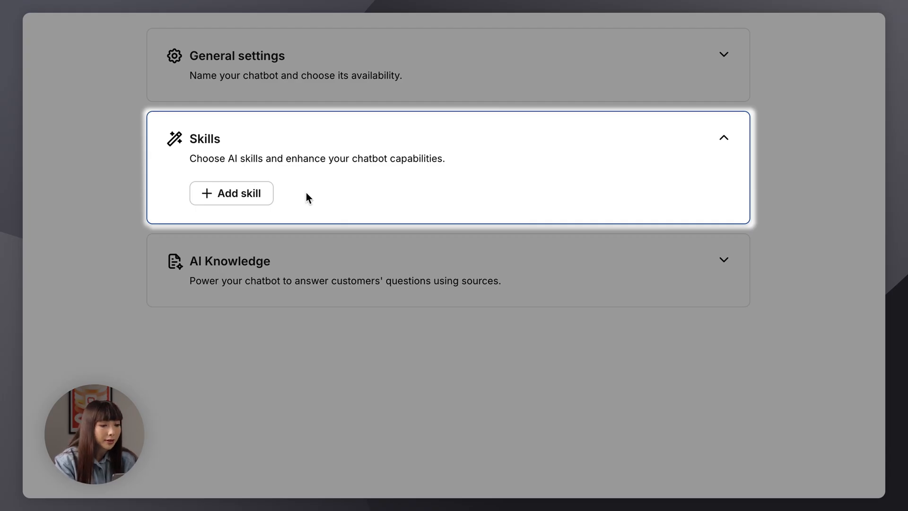
Give the chatbot the Transfer to agent skill.
{"action": "left_click", "coordinate": [231, 193]}
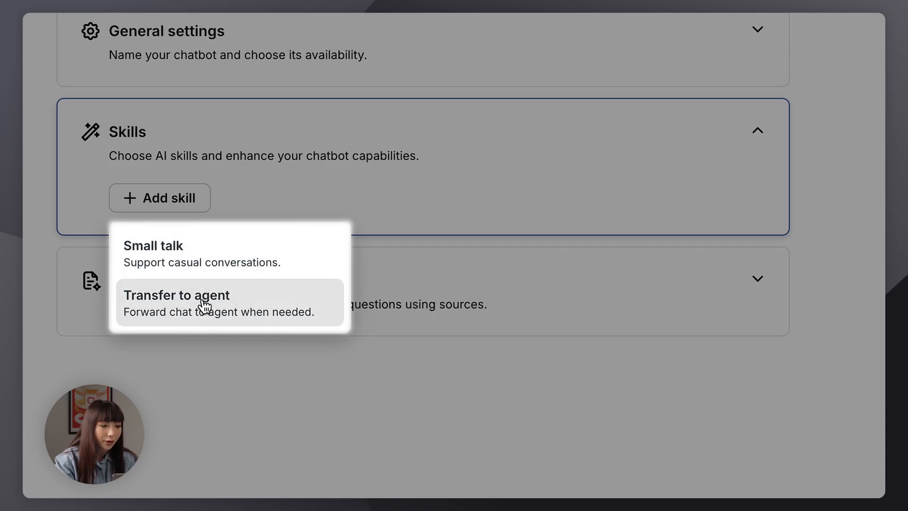
{"action": "left_click", "coordinate": [153, 246]}
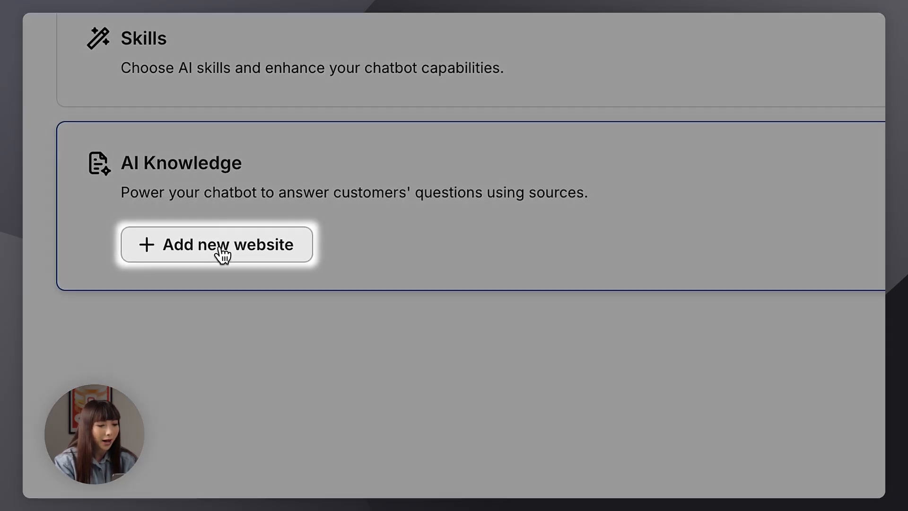
{"action": "left_click", "coordinate": [216, 244]}
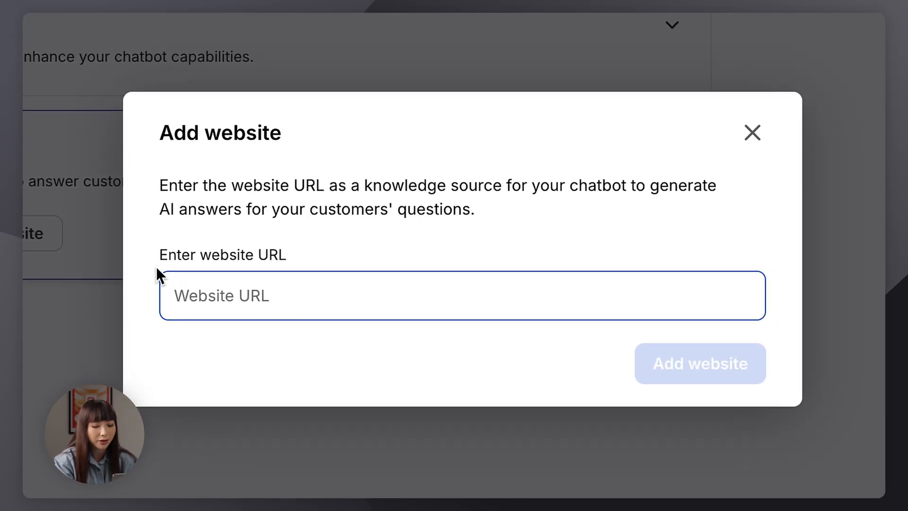
{"action": "type", "text": "https://www.helpdesk.com/"}
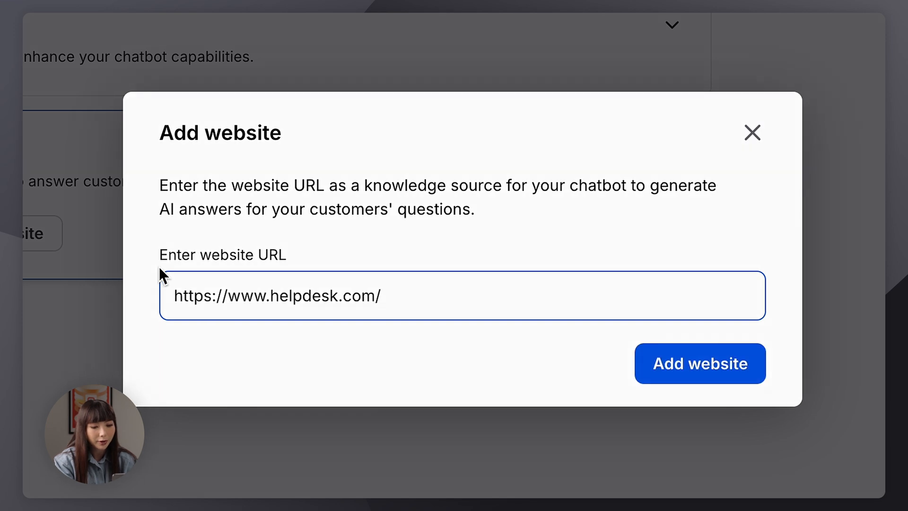
{"action": "left_click", "coordinate": [700, 363]}
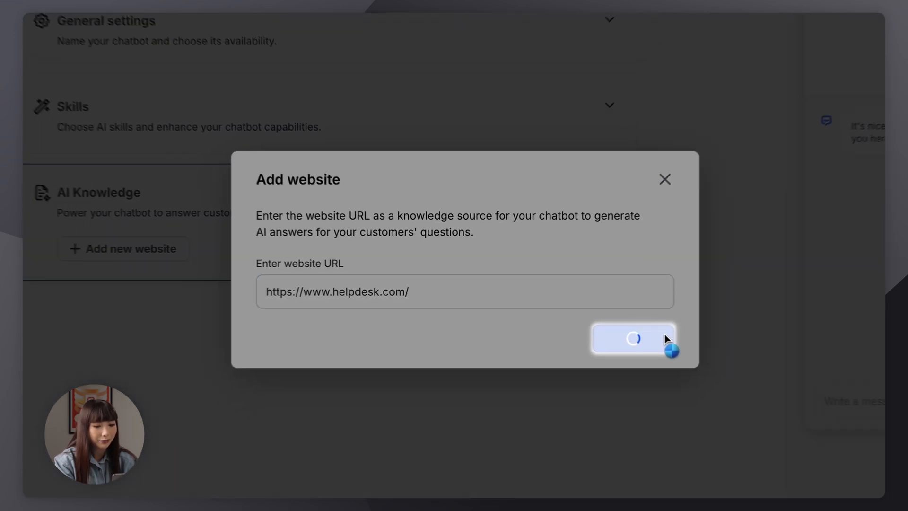
{"action": "left_click", "coordinate": [632, 339]}
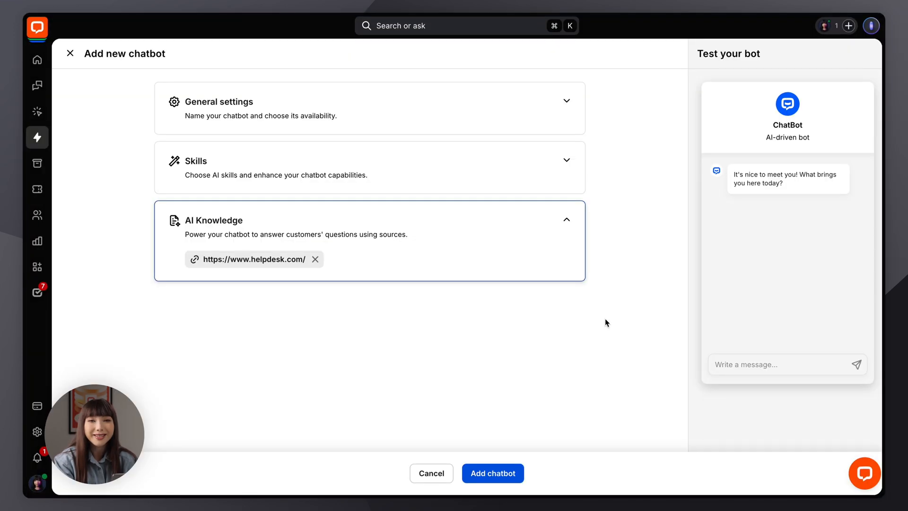
{"action": "left_click", "coordinate": [492, 472]}
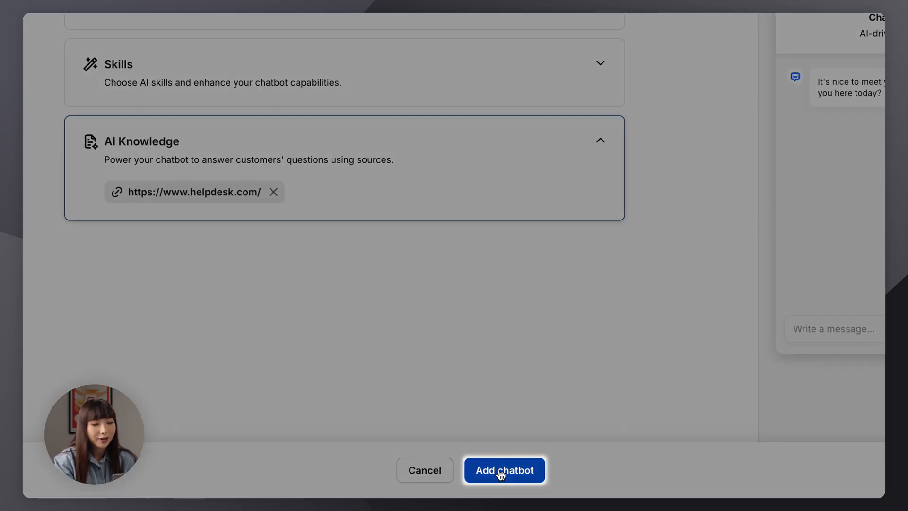
{"action": "left_click", "coordinate": [503, 470]}
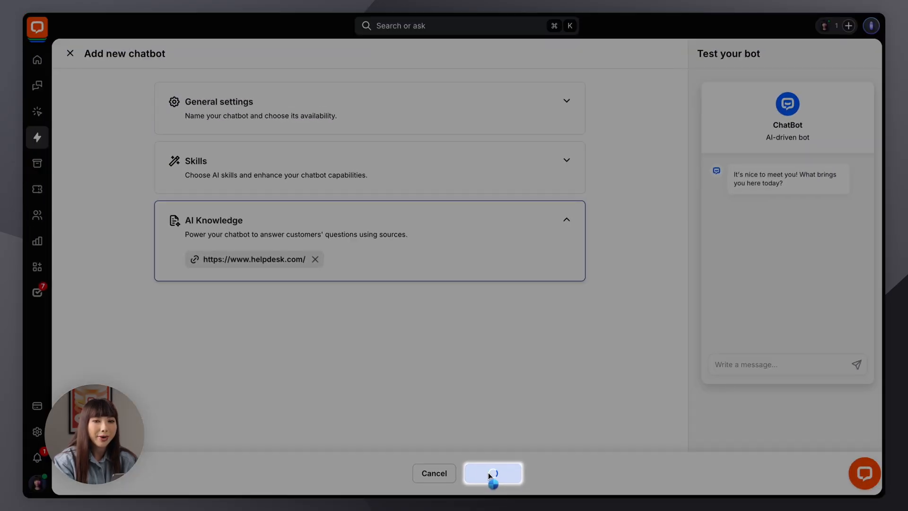
Return to the home dashboard with the real-time overview.
{"action": "left_click", "coordinate": [493, 473]}
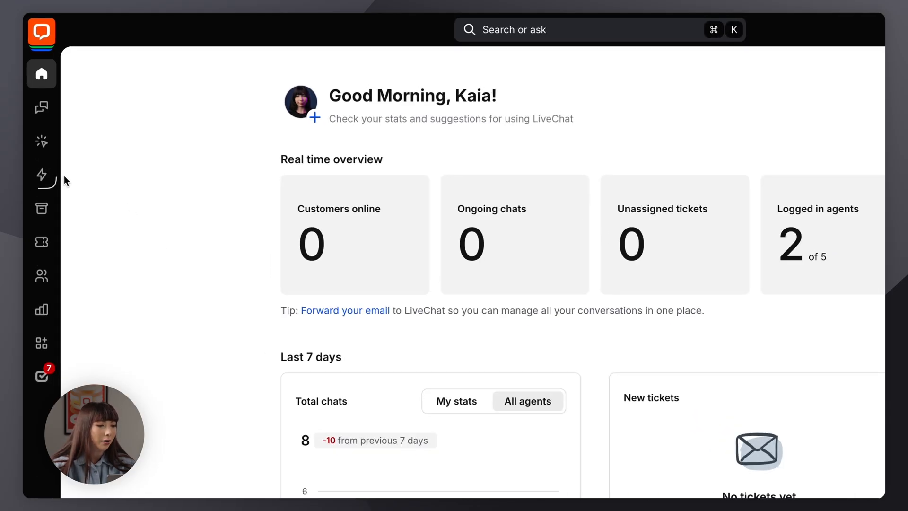
{"action": "left_click", "coordinate": [41, 175]}
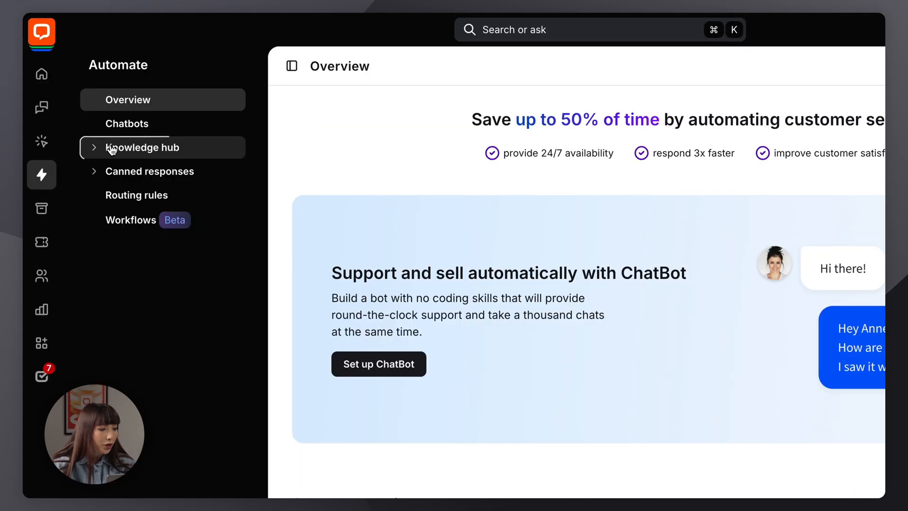
{"action": "left_click", "coordinate": [143, 148]}
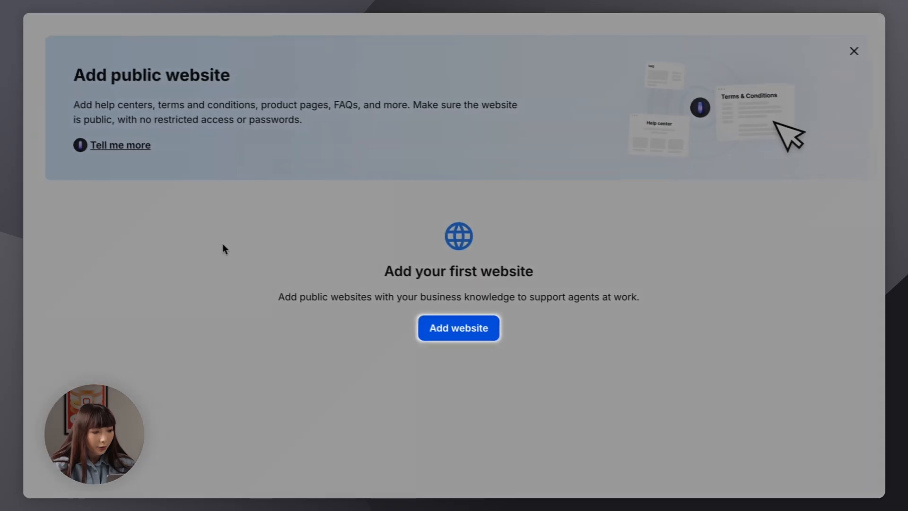
{"action": "left_click", "coordinate": [458, 328]}
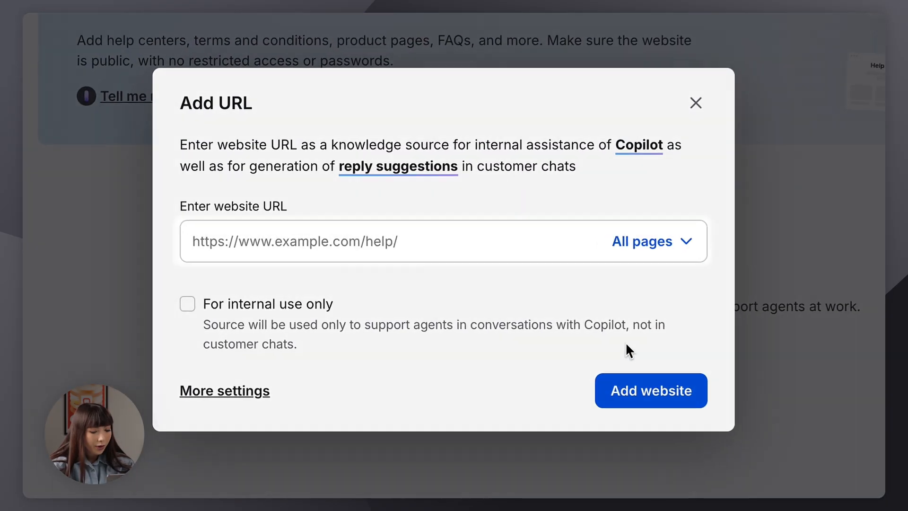
{"action": "type", "text": "https://openwidget.com/"}
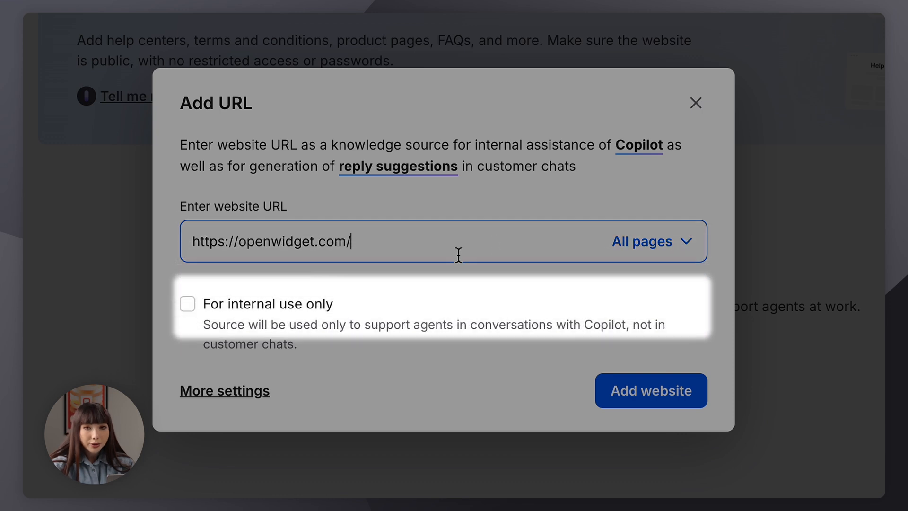
{"action": "mouse_move", "coordinate": [289, 320]}
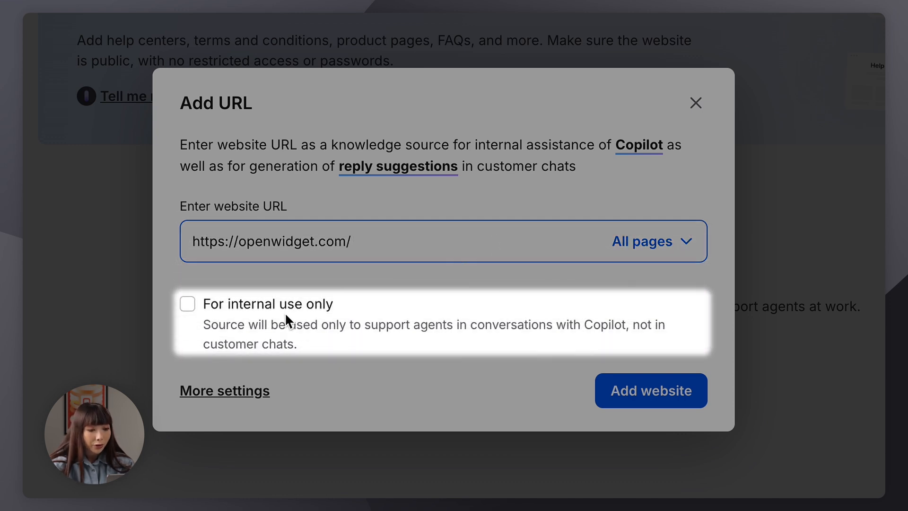
{"action": "left_click", "coordinate": [349, 241]}
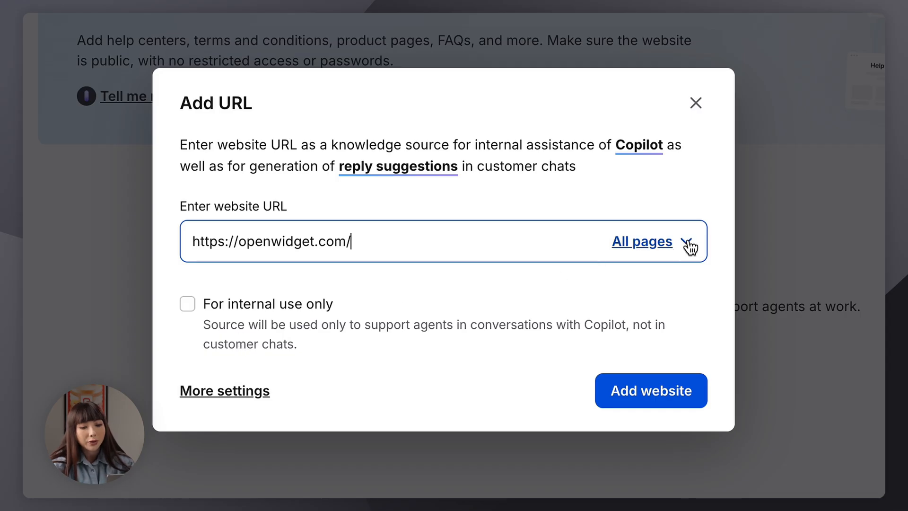
{"action": "left_click", "coordinate": [642, 242]}
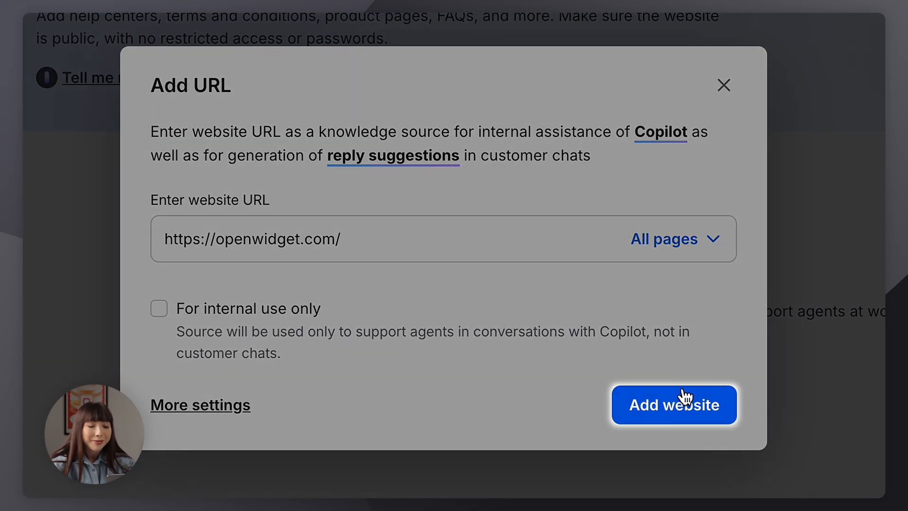
{"action": "left_click", "coordinate": [675, 405]}
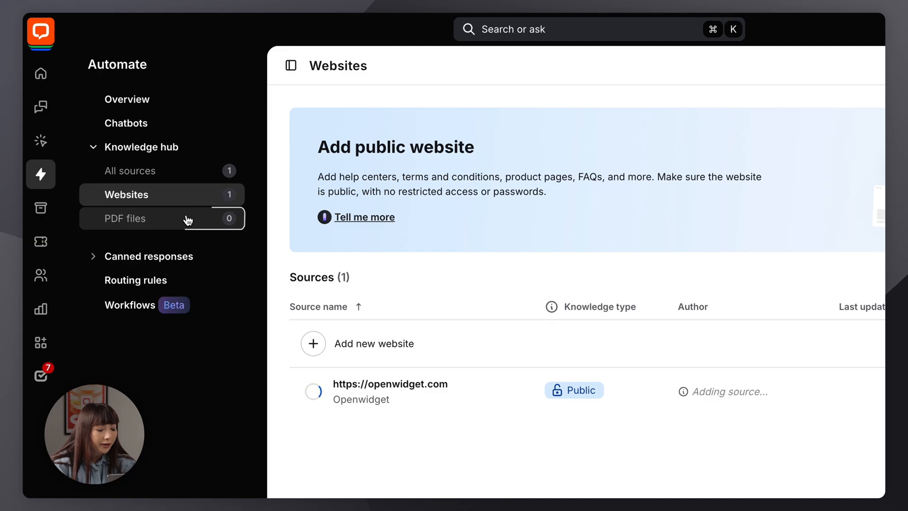
{"action": "left_click", "coordinate": [126, 218]}
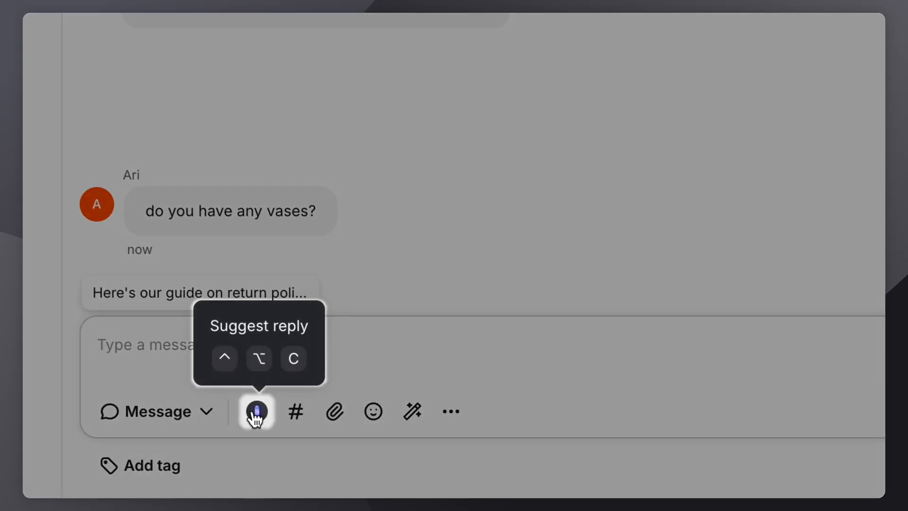
Insert Copilot's suggested reply about the wide selection of vases into the chat.
{"action": "left_click", "coordinate": [255, 412]}
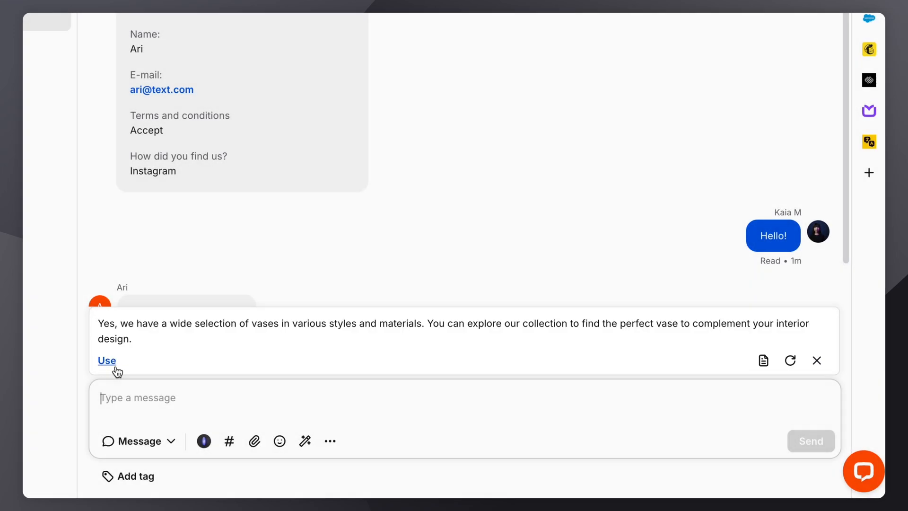
{"action": "left_click", "coordinate": [106, 361]}
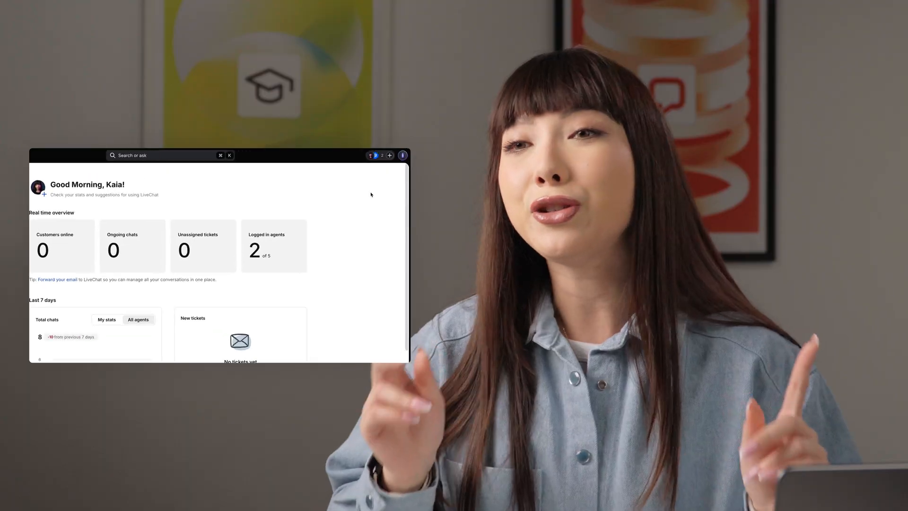
{"action": "left_click", "coordinate": [402, 155]}
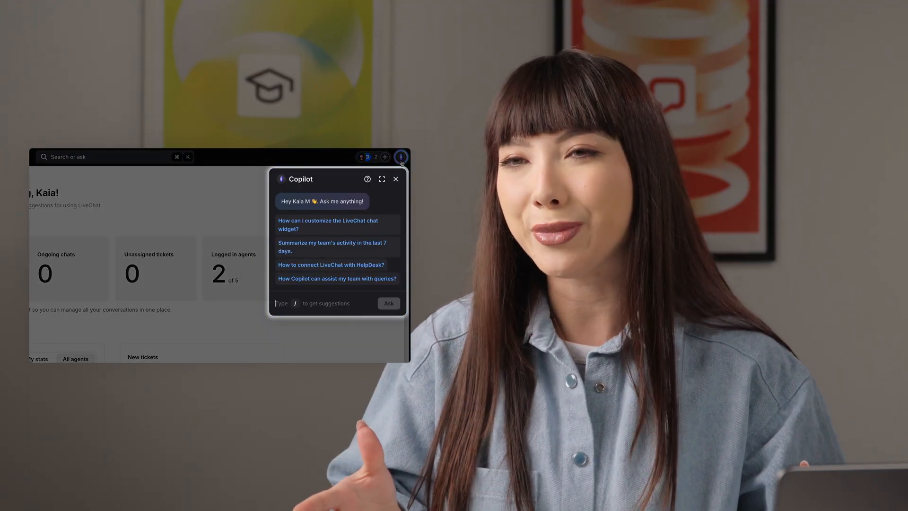
{"action": "left_click", "coordinate": [396, 179]}
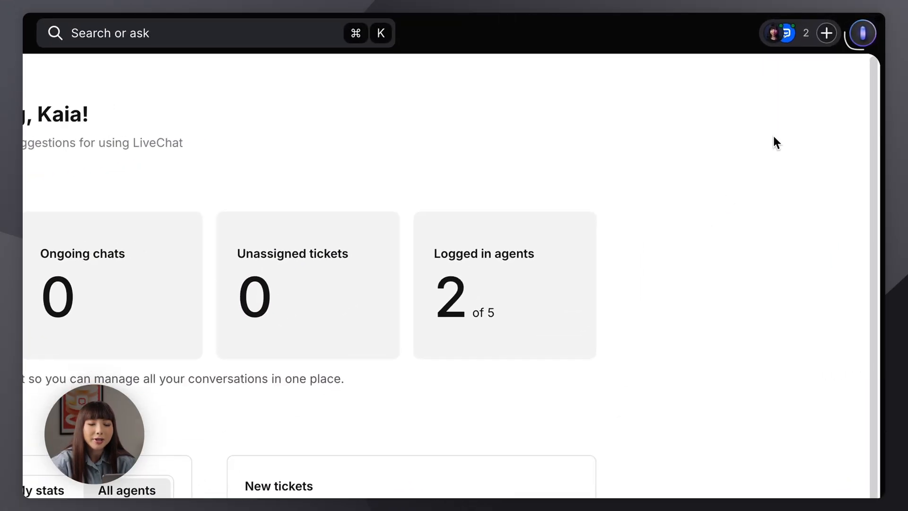
Ask Copilot 'Hey, how can I use LiveChat's canned responses'.
{"action": "left_click", "coordinate": [863, 33]}
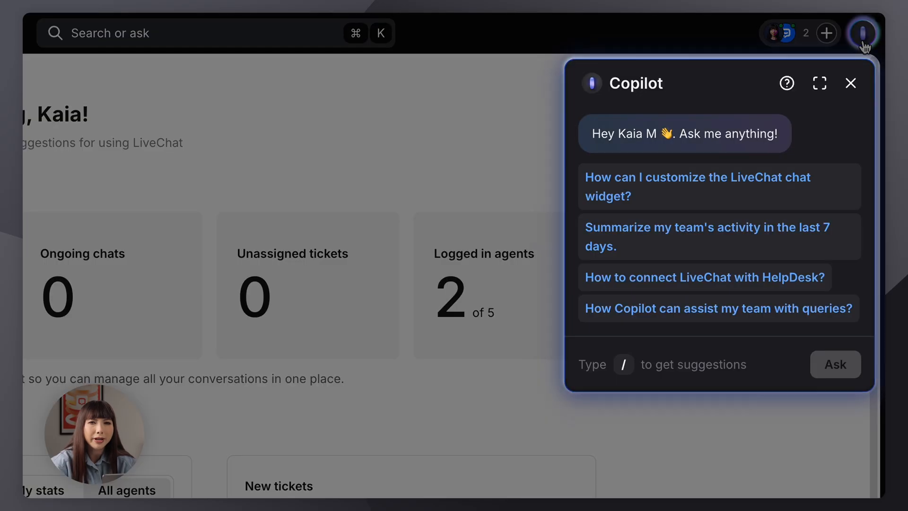
{"action": "type", "text": "Hey, how"}
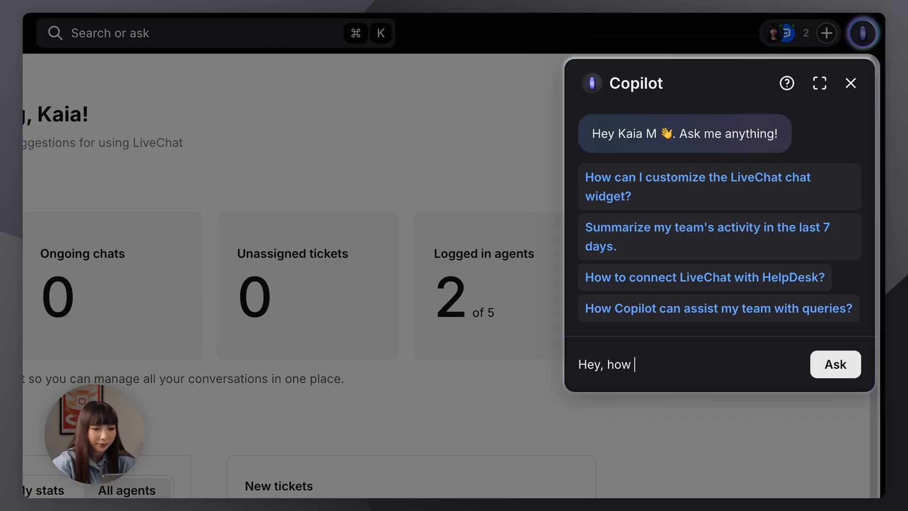
{"action": "type", "text": "can I use LiveChat's canned responses"}
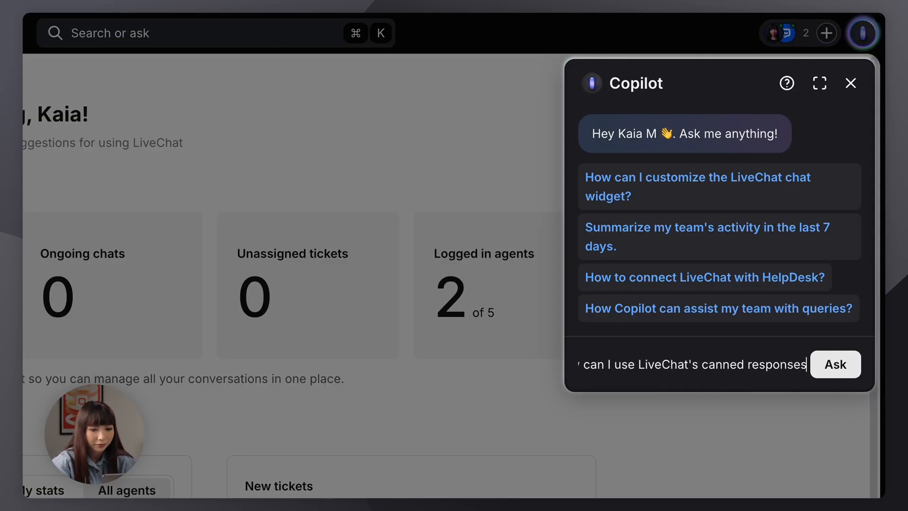
{"action": "left_click", "coordinate": [835, 364]}
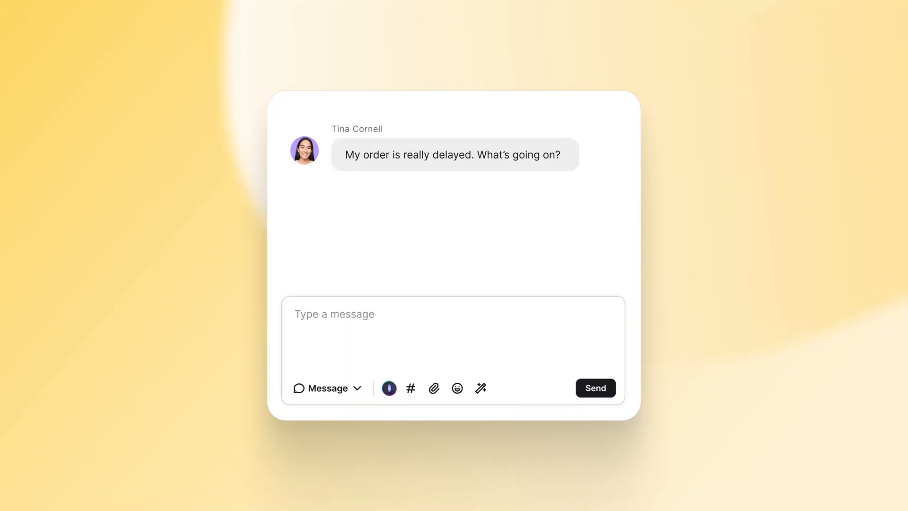
Draft an 'Oh no' reply about the delayed order, reword it to a formal tone, and send it.
{"action": "type", "text": "Oh no, that’s not cool! Let me check on that for you and see"}
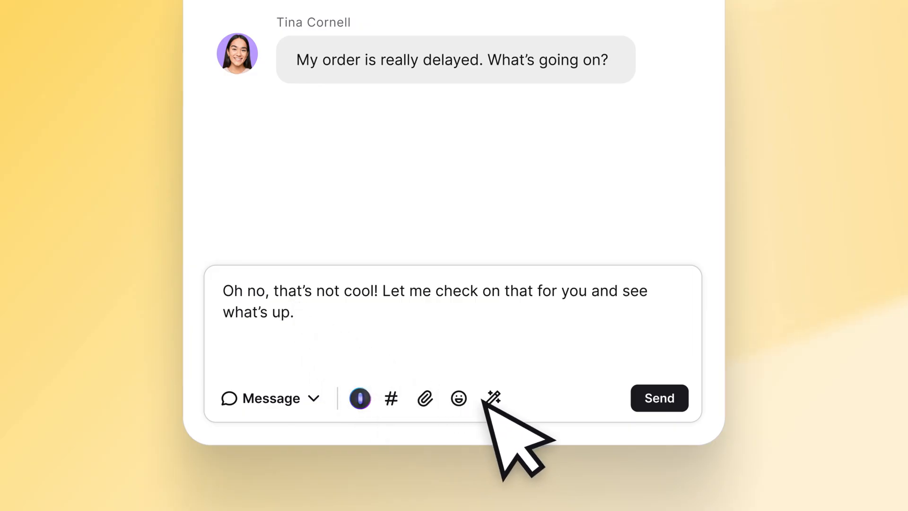
{"action": "left_click", "coordinate": [491, 398]}
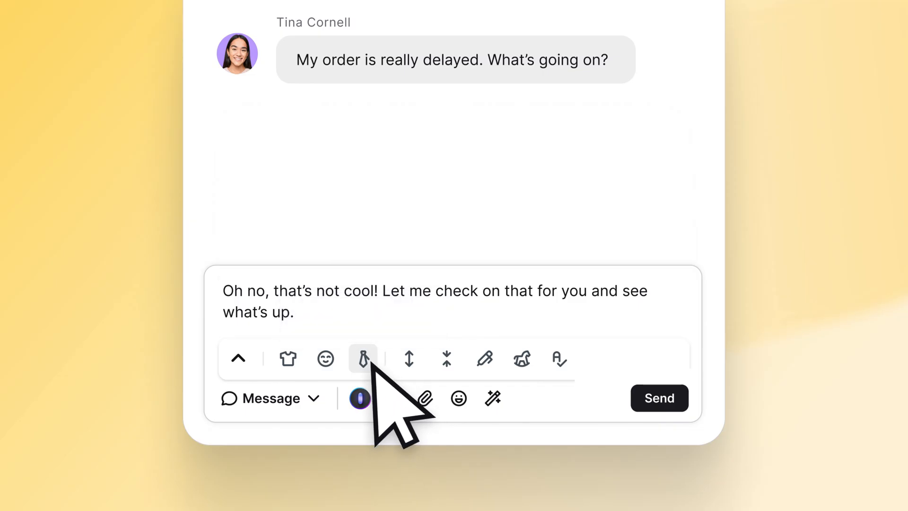
{"action": "left_click", "coordinate": [362, 358]}
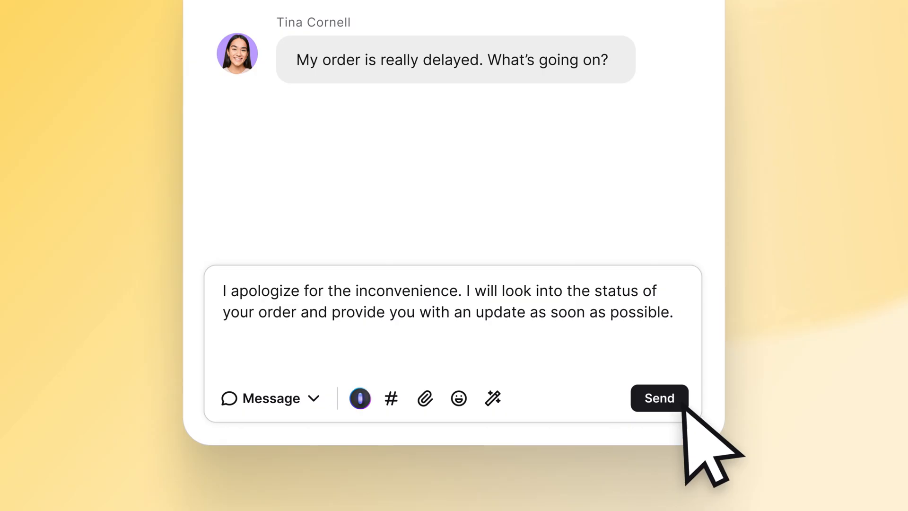
{"action": "left_click", "coordinate": [659, 399]}
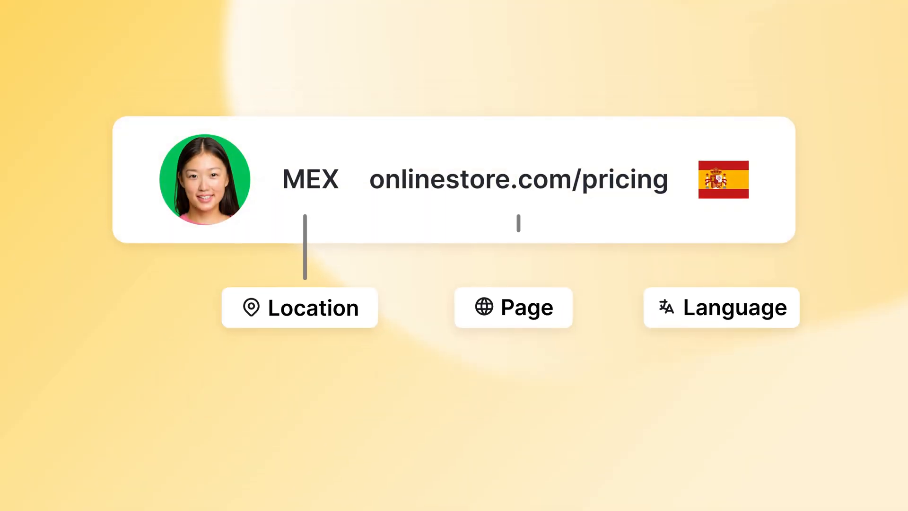
{"action": "left_click", "coordinate": [300, 307]}
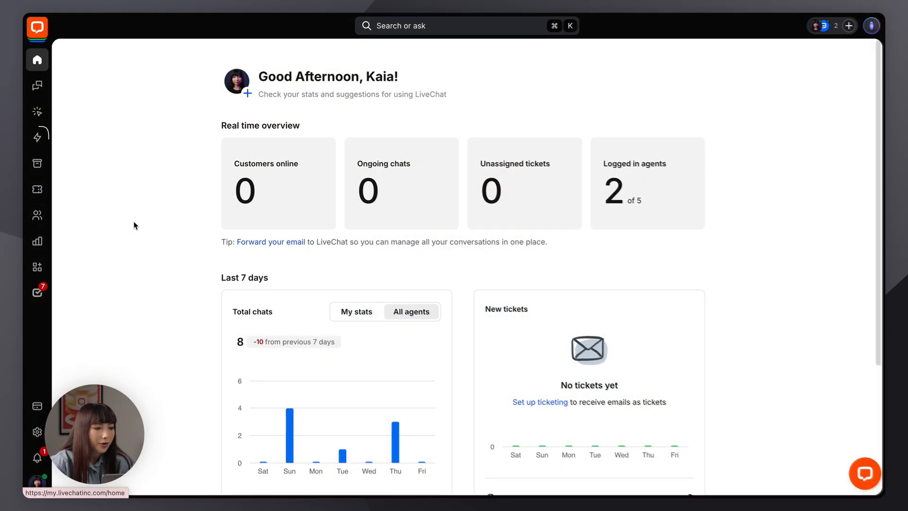
Start a new rule from Automate > Routing rules.
{"action": "left_click", "coordinate": [37, 133]}
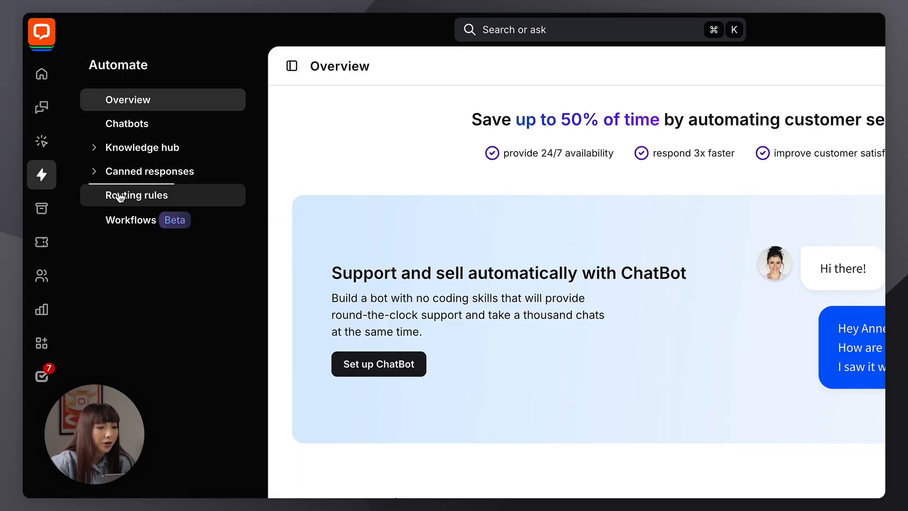
{"action": "left_click", "coordinate": [137, 195]}
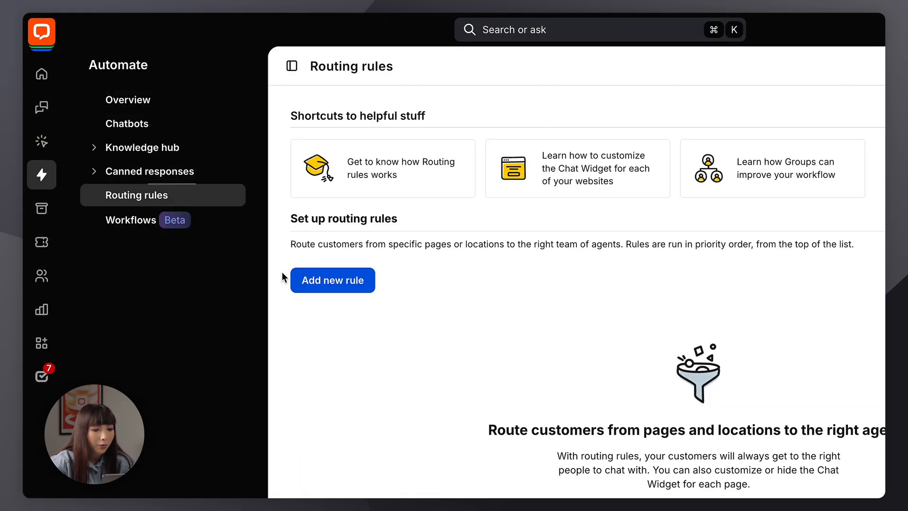
{"action": "left_click", "coordinate": [332, 280]}
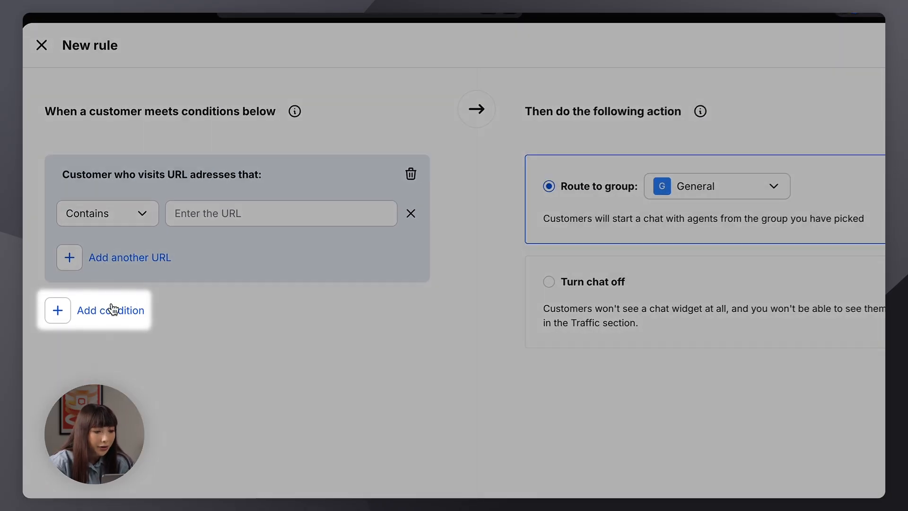
Set the URL condition to openwidget.com/ and route to the Open Widget group.
{"action": "left_click", "coordinate": [111, 311]}
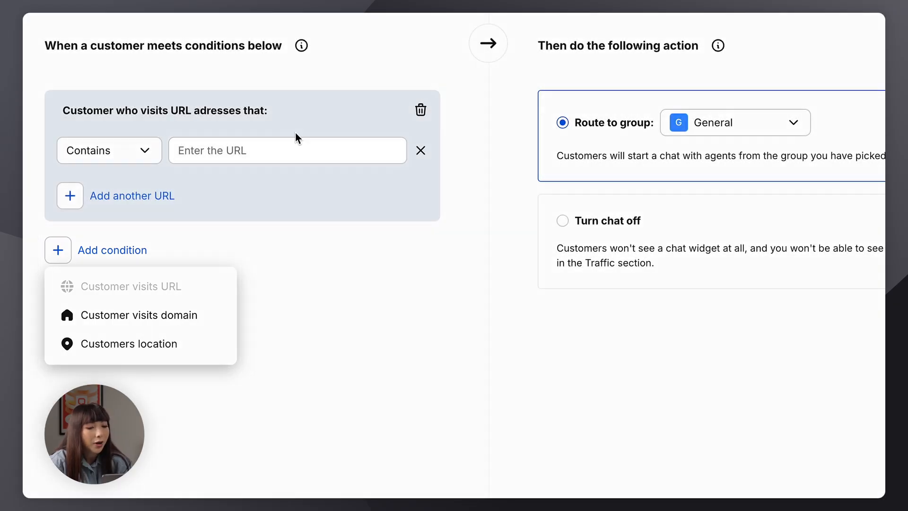
{"action": "type", "text": "openwidget.com/"}
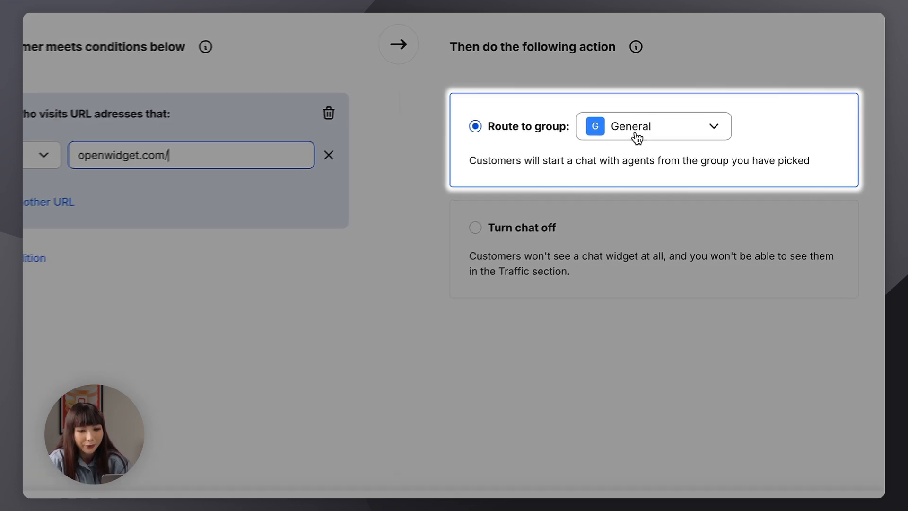
{"action": "left_click", "coordinate": [654, 126]}
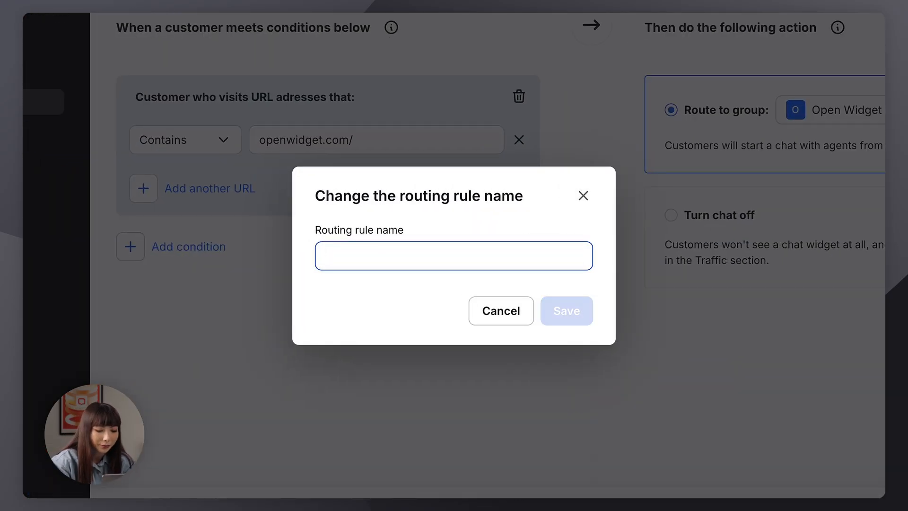
Name the routing rule 'OW' and save it to the rules list.
{"action": "type", "text": "OW"}
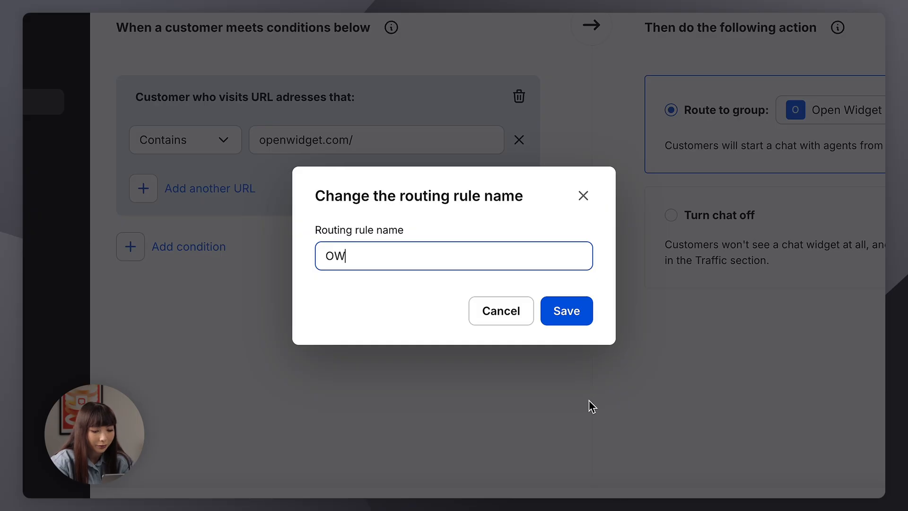
{"action": "left_click", "coordinate": [566, 311]}
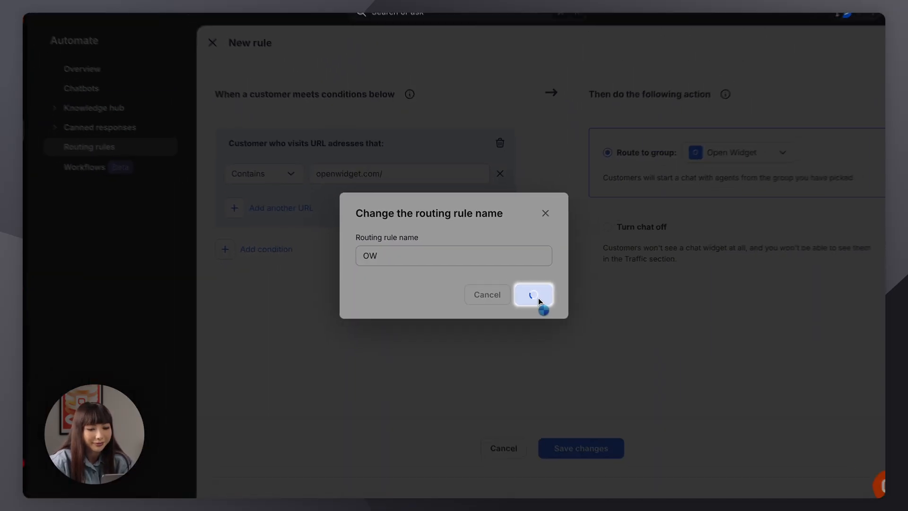
{"action": "left_click", "coordinate": [533, 294]}
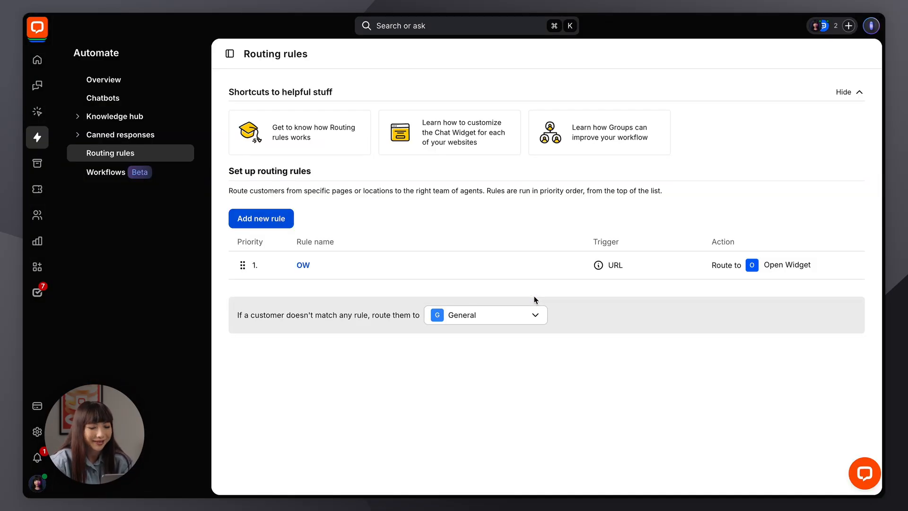